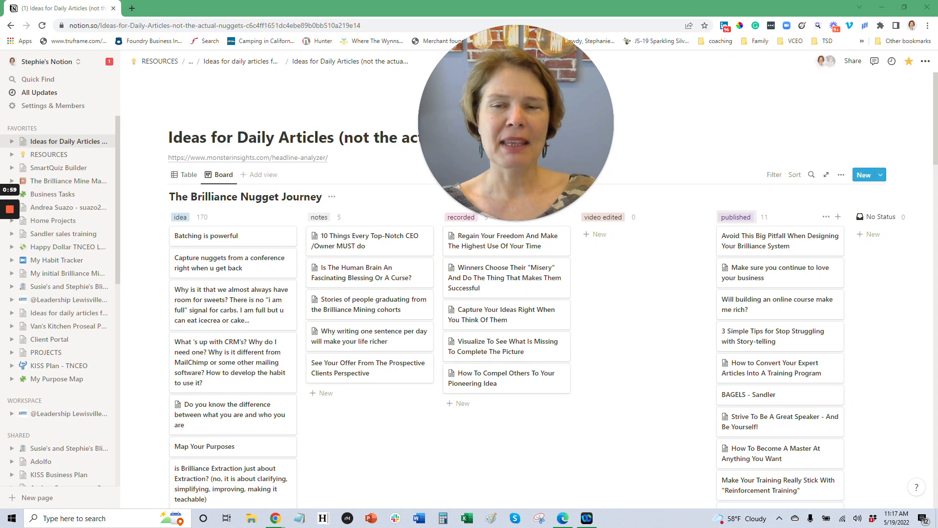
{"action": "mouse_move", "coordinate": [290, 216]}
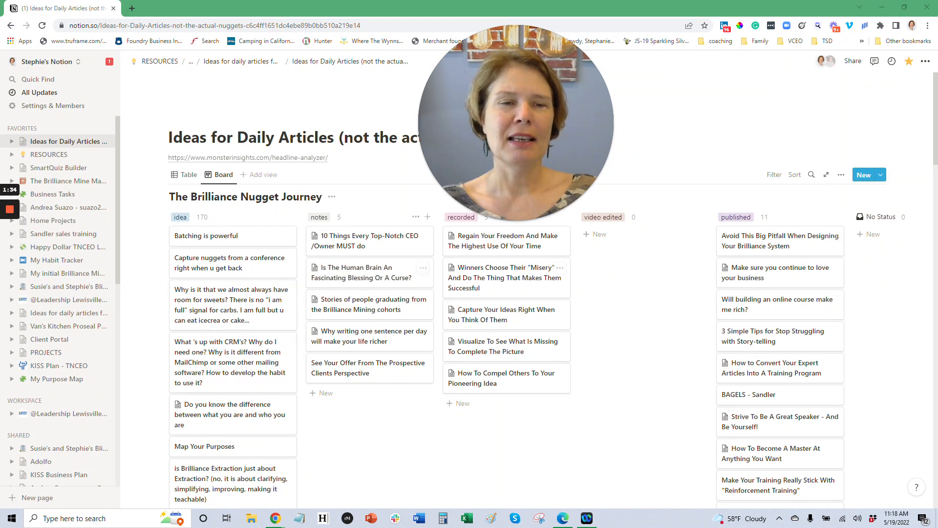
{"action": "mouse_move", "coordinate": [232, 235]}
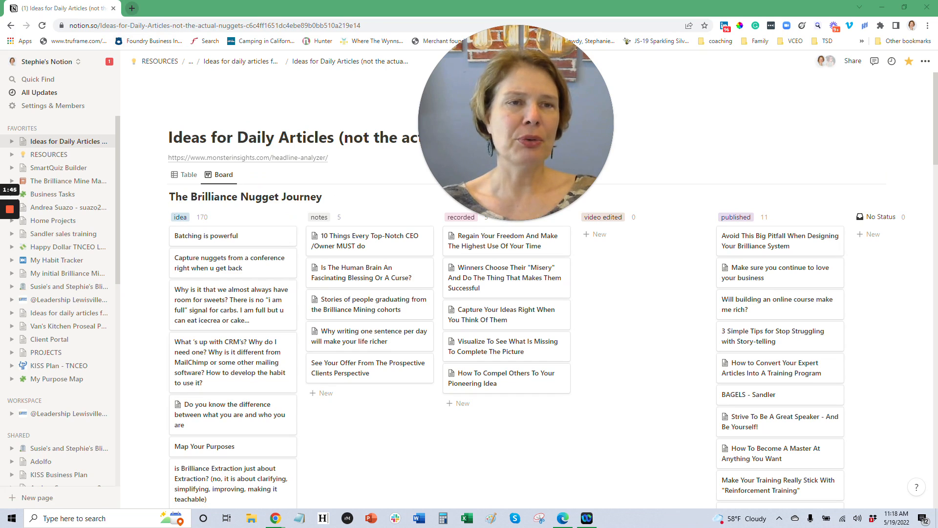
Step: Analyze 'Batching is powerful' in the Headline Analyzer for a score of 61, then select 'powerful'
{"action": "left_click", "coordinate": [131, 7]}
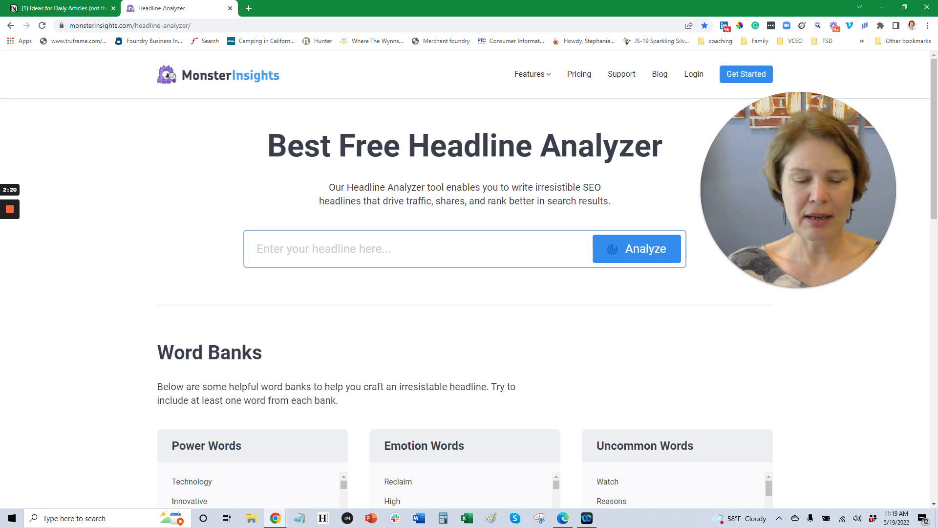
{"action": "type", "text": "B"}
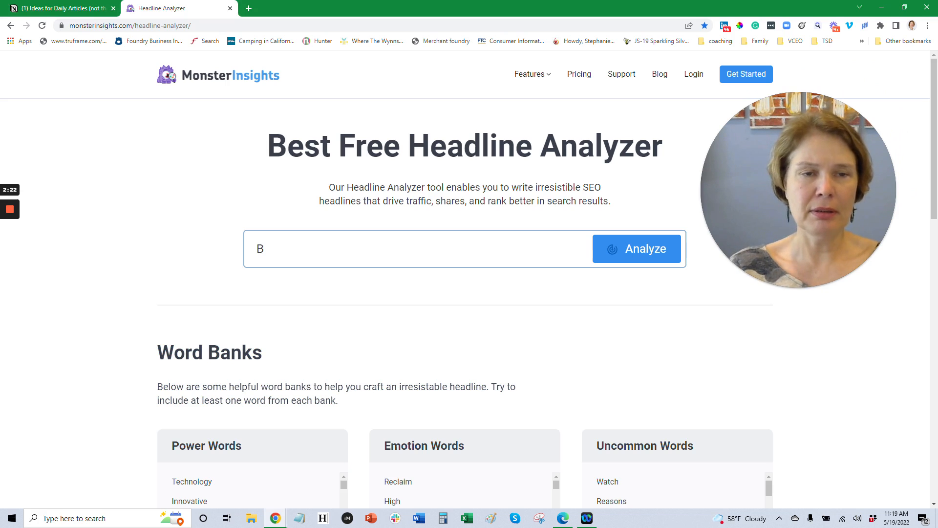
{"action": "type", "text": "atching"}
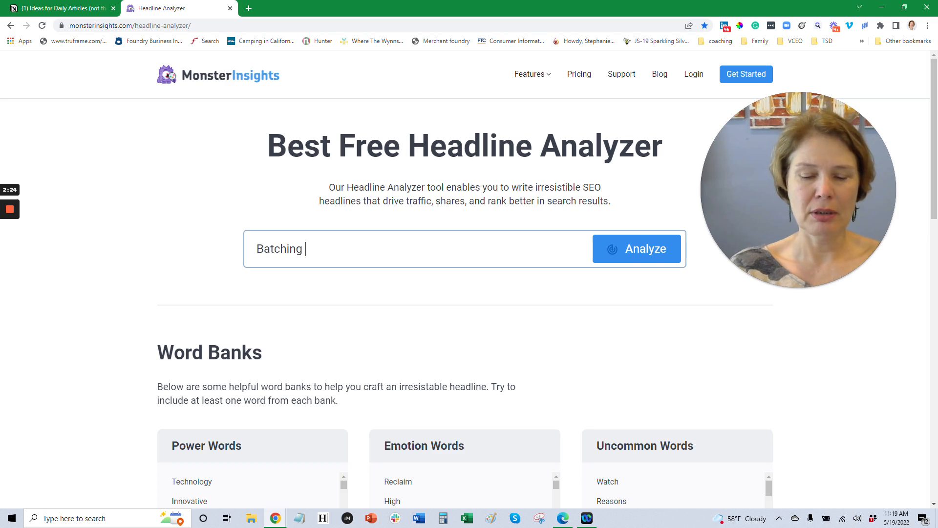
{"action": "type", "text": "is powerfu"}
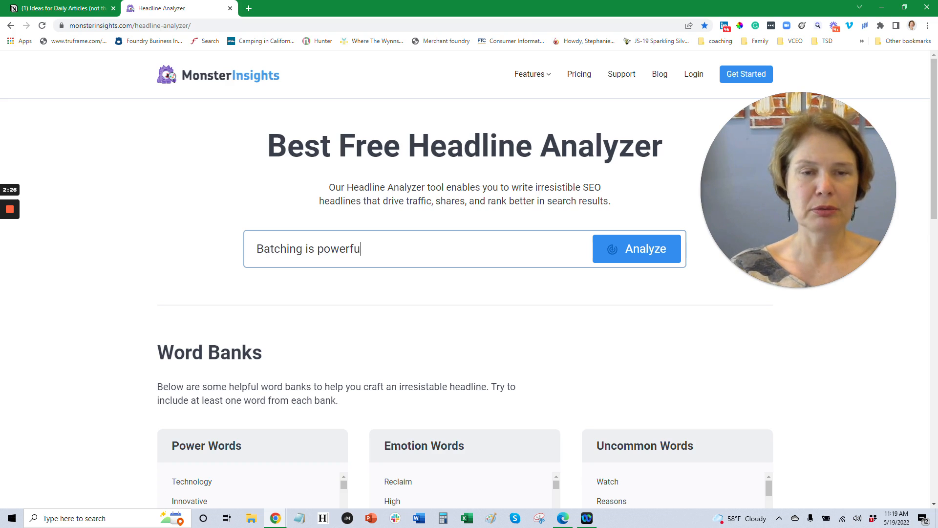
{"action": "type", "text": "l"}
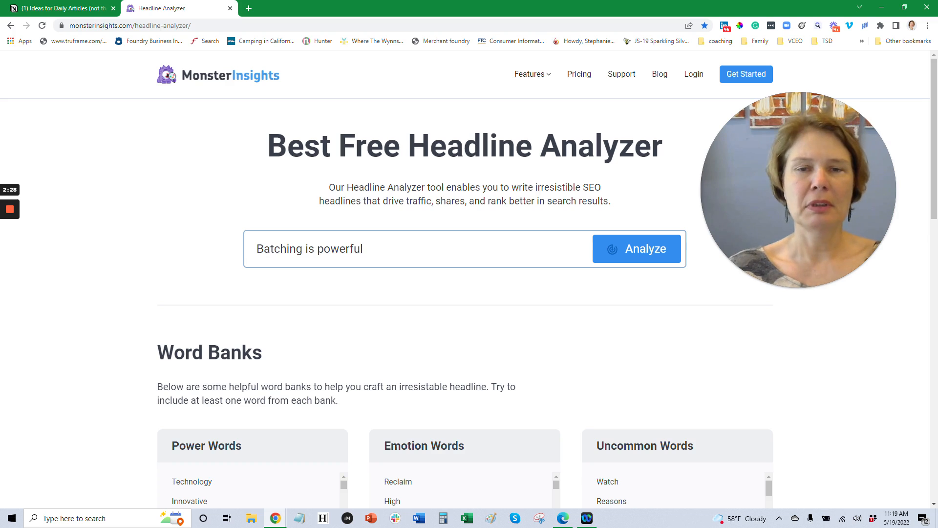
{"action": "left_click", "coordinate": [637, 249]}
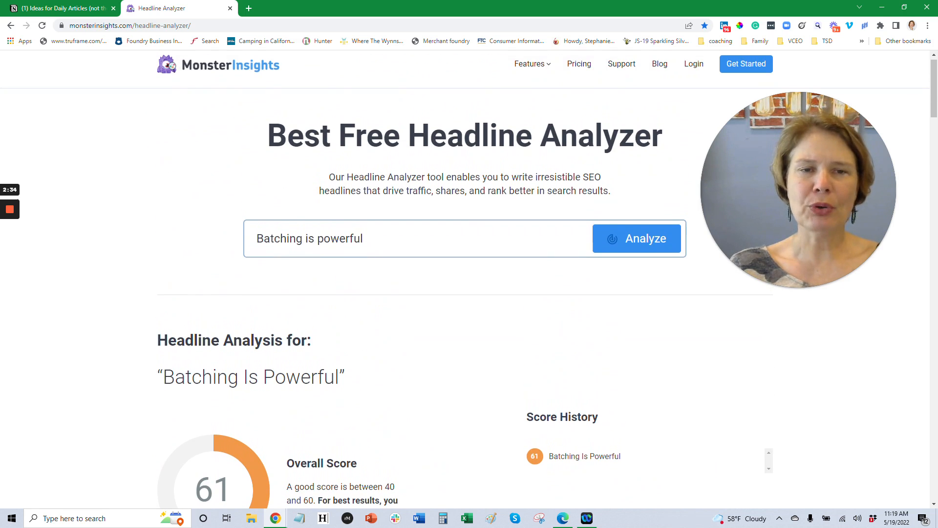
{"action": "double_click", "coordinate": [340, 238]}
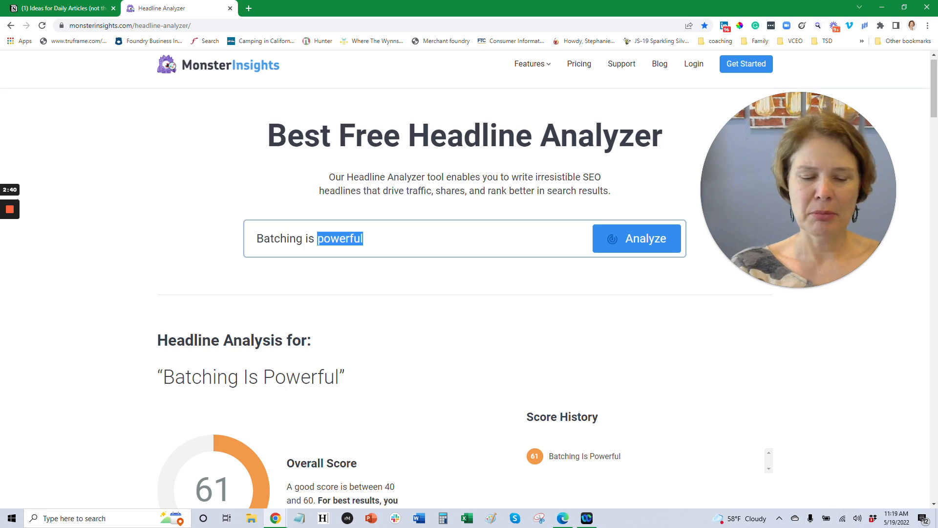
Step: Analyze the revised headline 'Batching is beautiful', scoring 76, then go back to the Notion board
{"action": "type", "text": "b"}
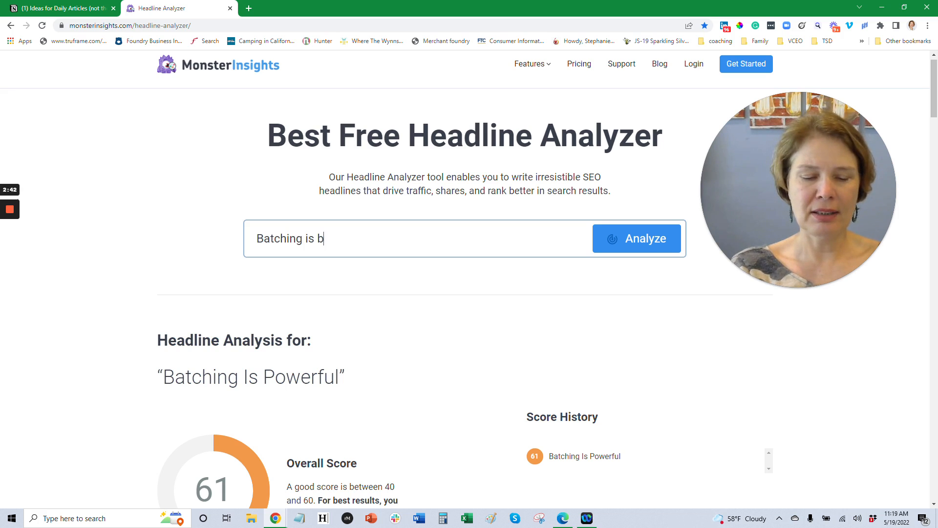
{"action": "type", "text": "eatiful"}
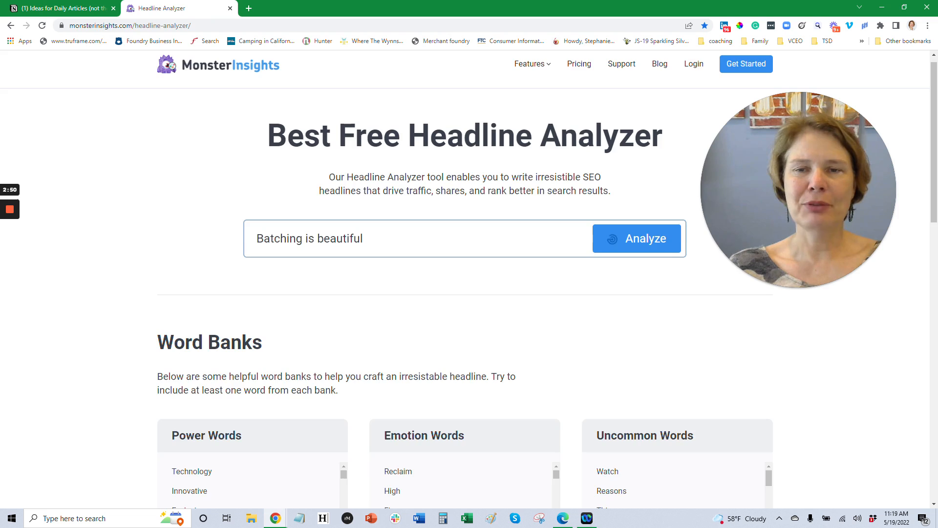
{"action": "left_click", "coordinate": [636, 238]}
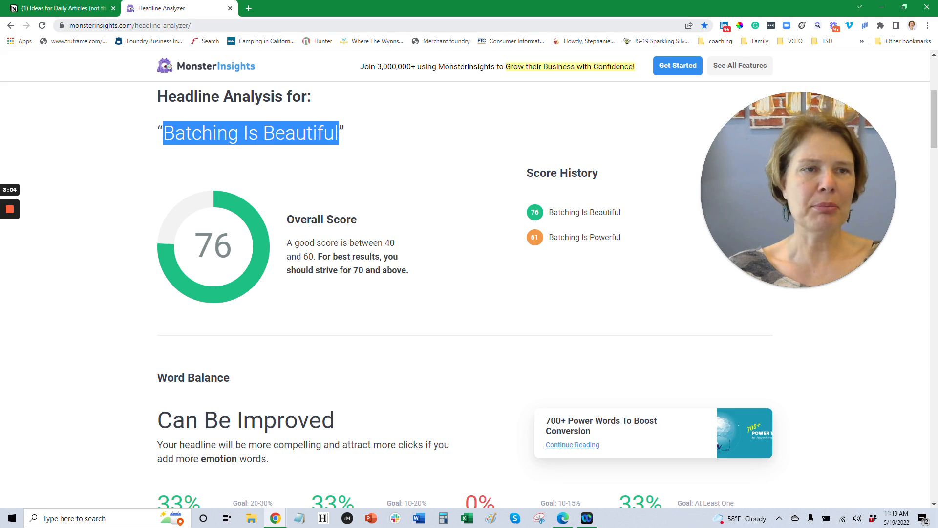
{"action": "left_click", "coordinate": [59, 8]}
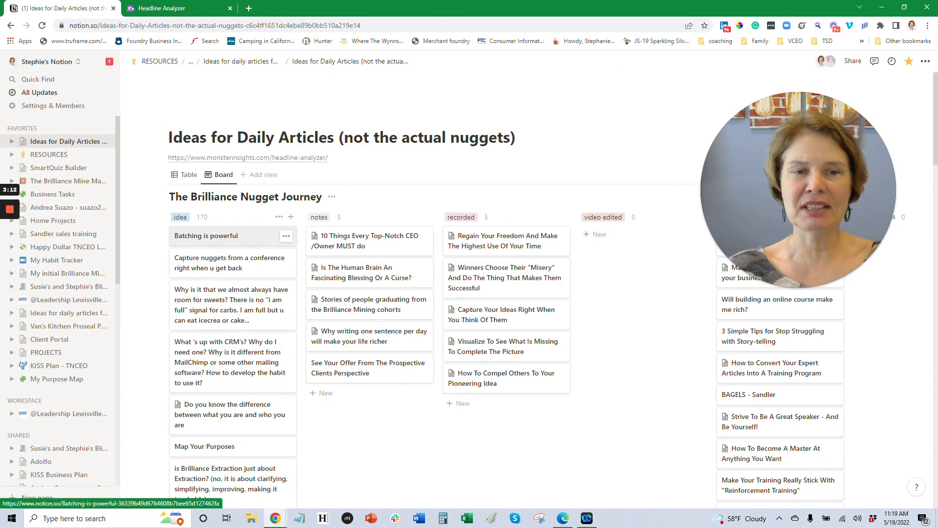
Step: Retitle the 'Batching is powerful' card to 'Batching Is Beautiful' and set its status to notes
{"action": "left_click", "coordinate": [206, 236]}
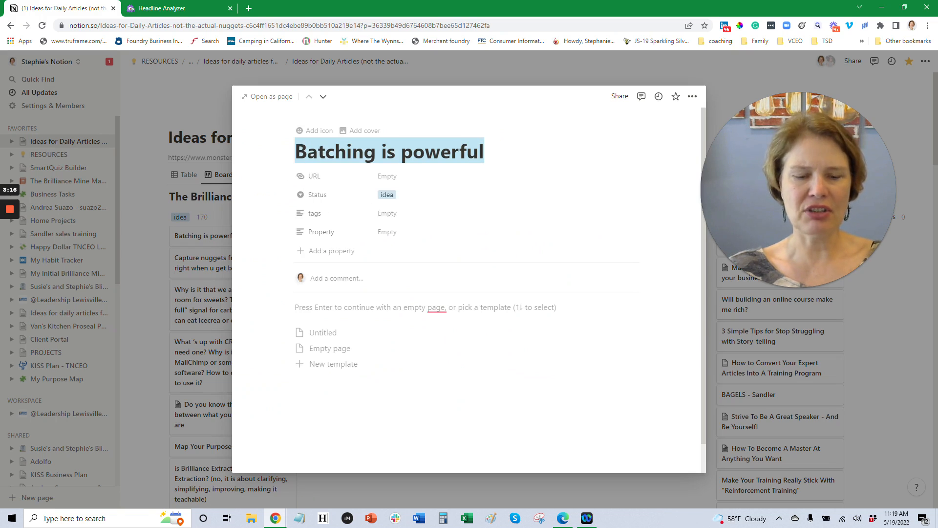
{"action": "type", "text": "Batching Is Beautiful"}
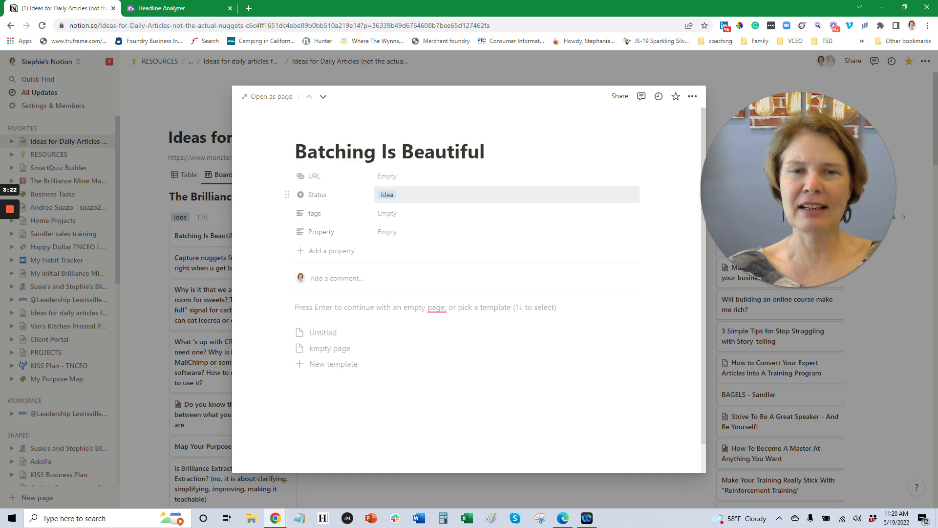
{"action": "left_click", "coordinate": [387, 195]}
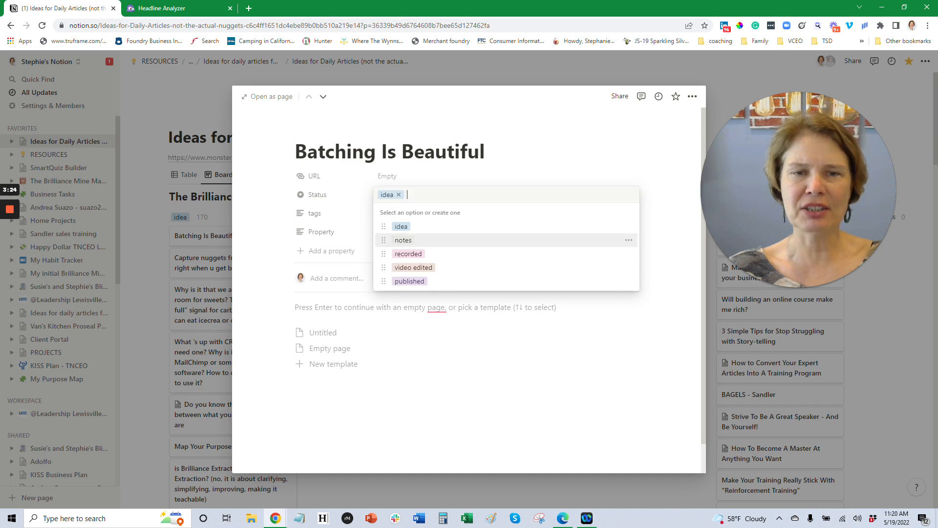
{"action": "left_click", "coordinate": [402, 240]}
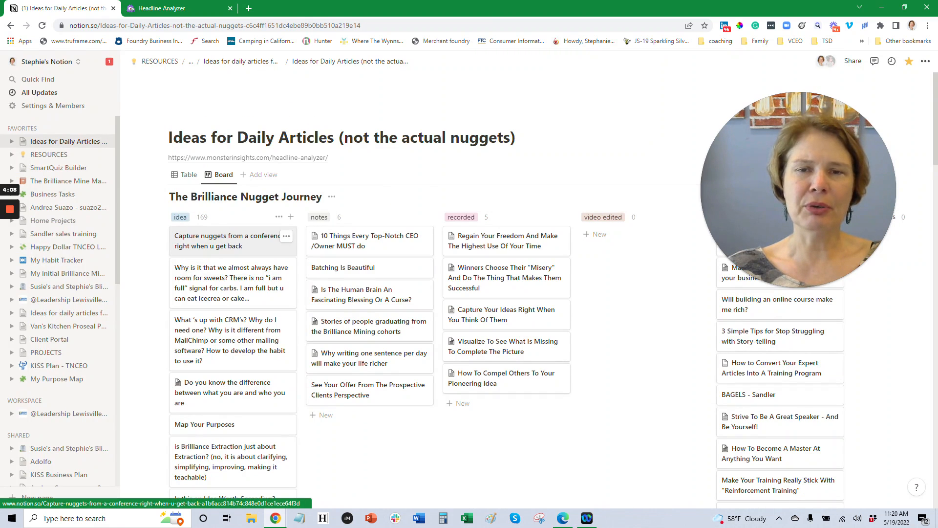
{"action": "mouse_move", "coordinate": [369, 240]}
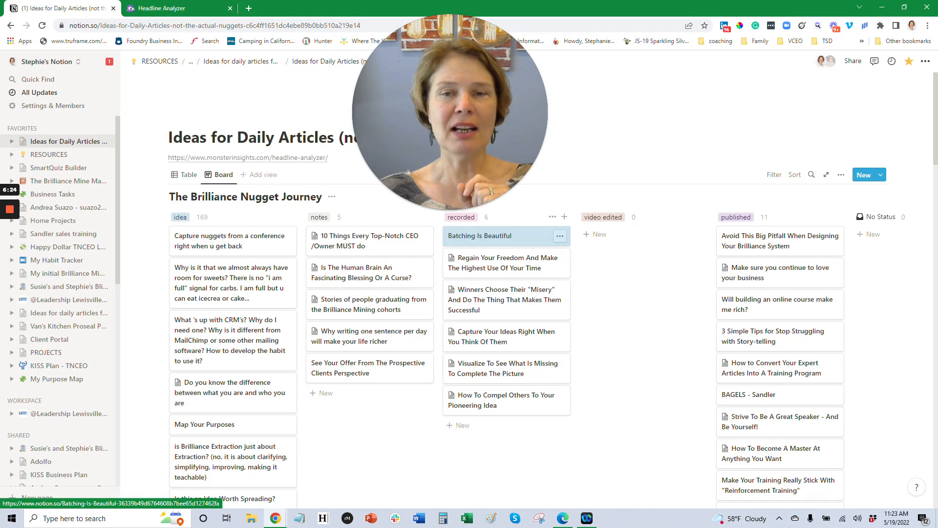
Step: Drag the Batching Is Beautiful card into the video edited column
{"action": "left_click_drag", "start_coordinate": [506, 235], "coordinate": [643, 235]}
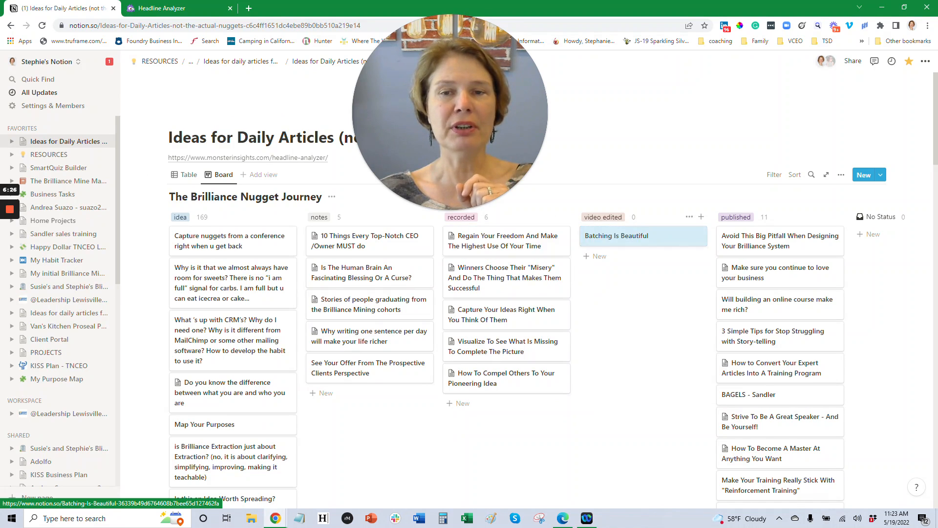